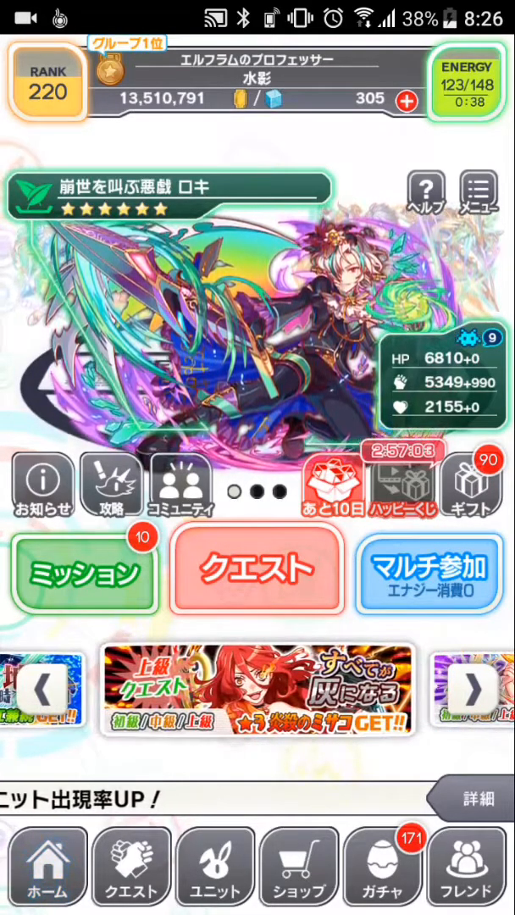
- Open the group event ranking from the home-screen banner, showing the player in 1st with 11,879,578
click(255, 570)
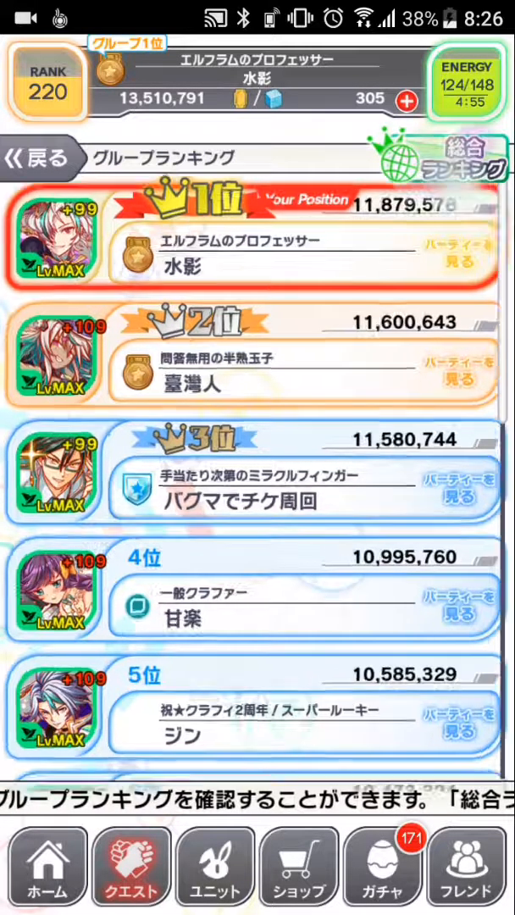
- Switch to the overall ranking and scroll past the top 10 to the player's 300th place, 11,879,578 points
click(457, 161)
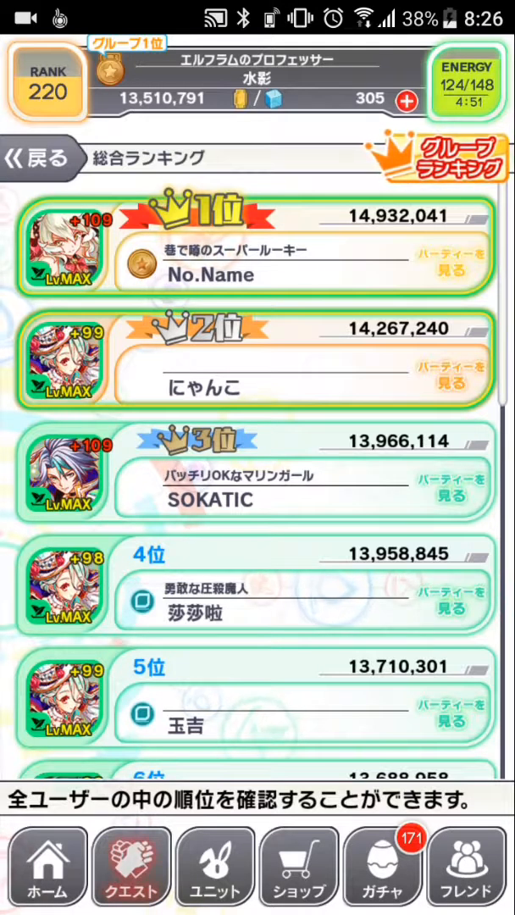
scroll(down, 3)
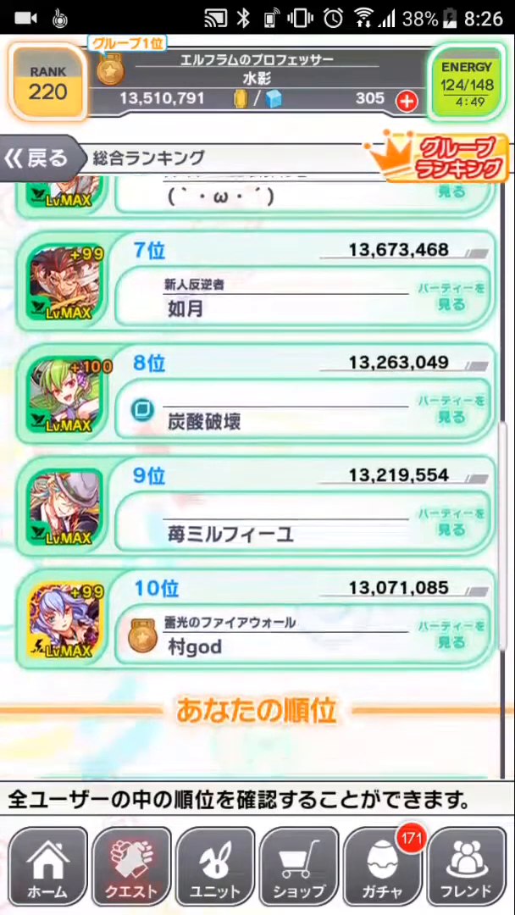
scroll(down, 3)
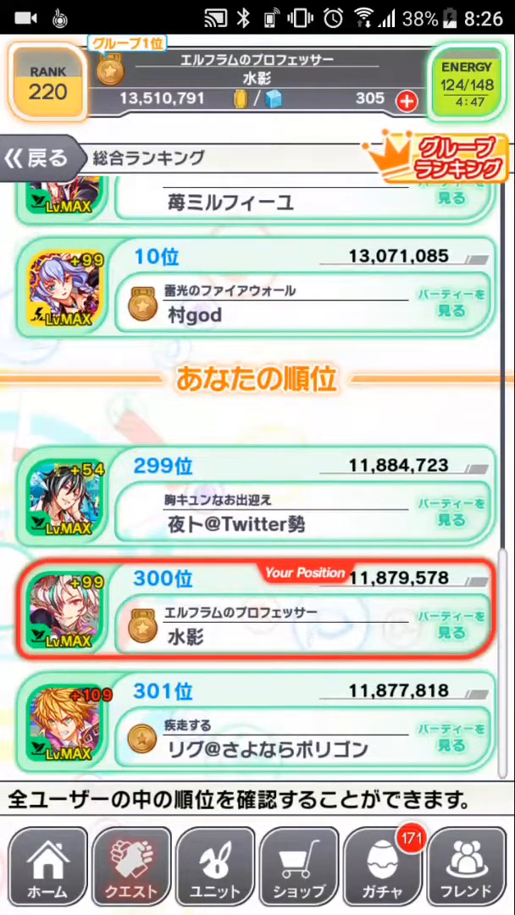
scroll(up, 3)
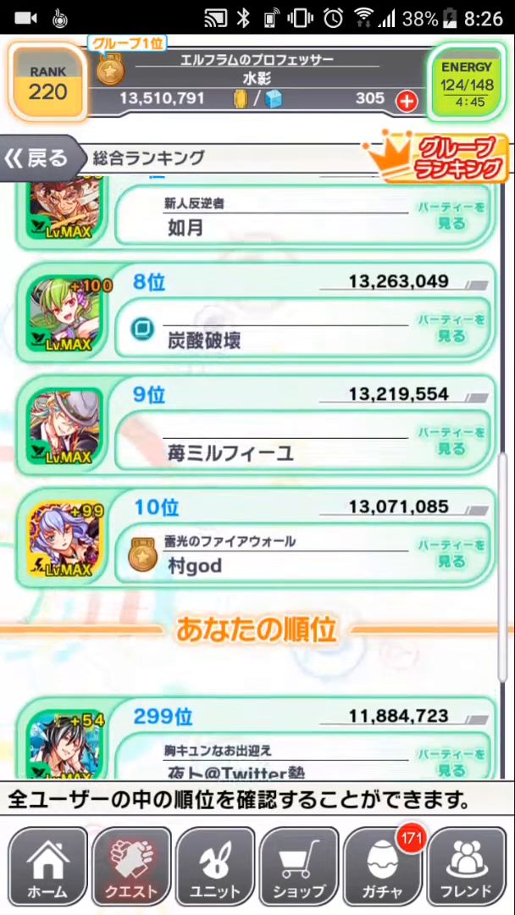
scroll(up, 3)
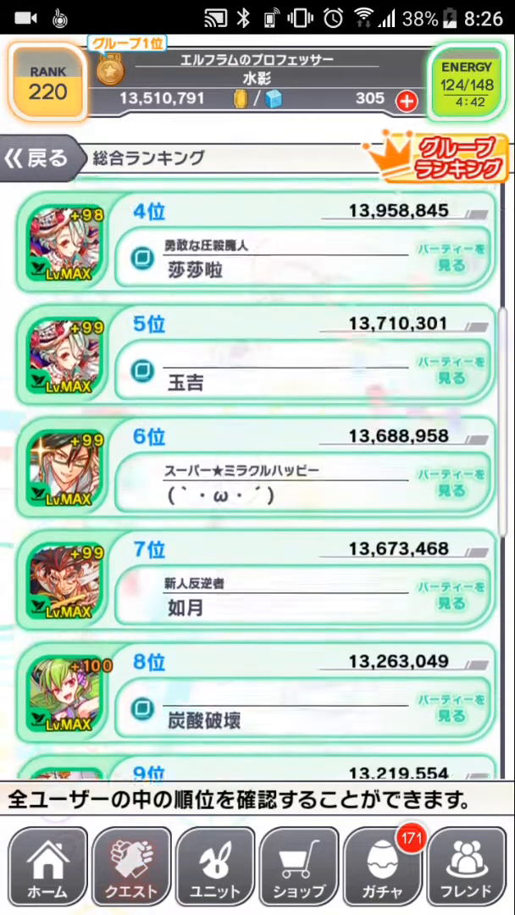
scroll(up, 3)
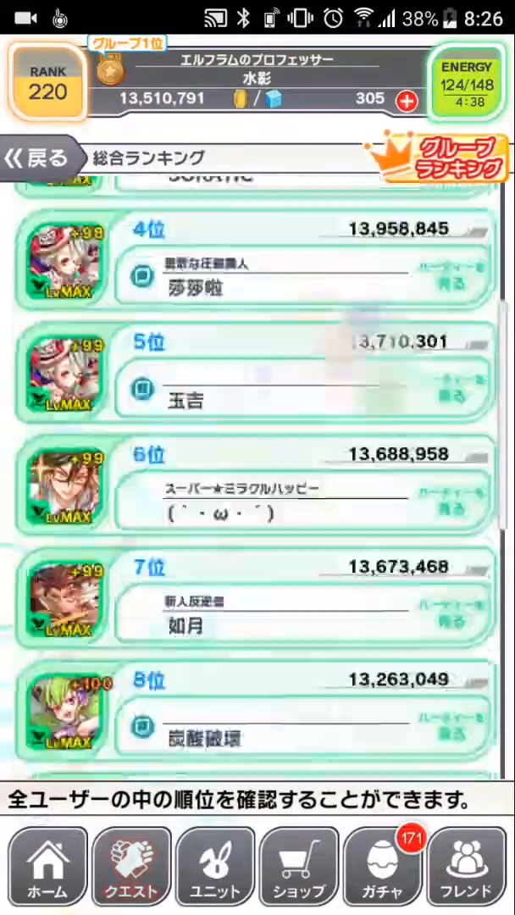
scroll(down, 3)
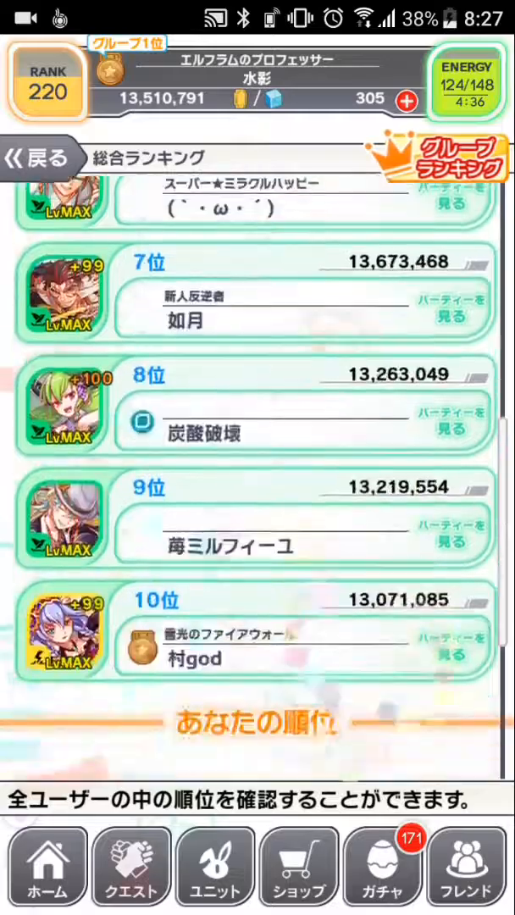
scroll(down, 3)
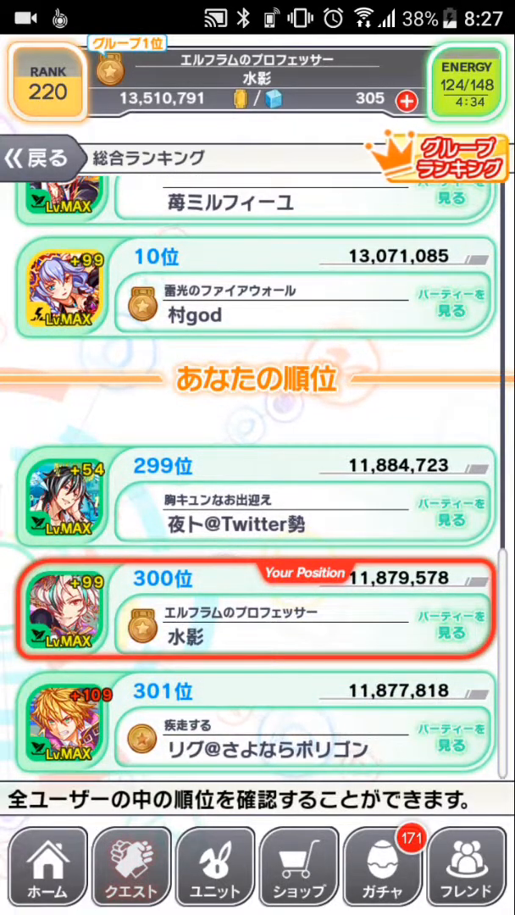